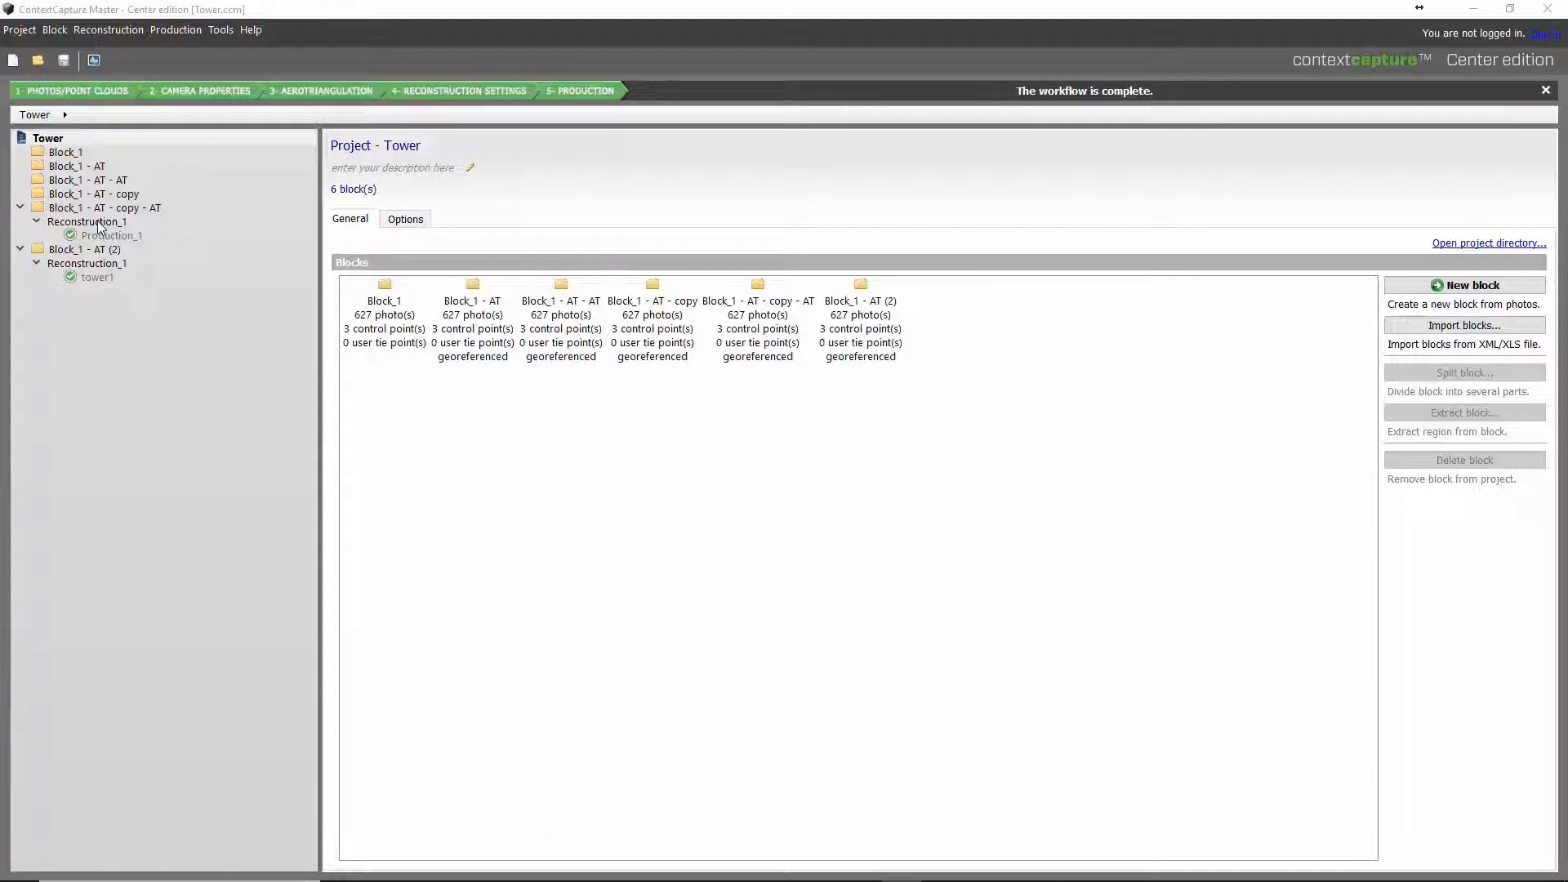
- Submit a new aerotriangulation from the Block_1 - AT - copy block
left_click(103, 207)
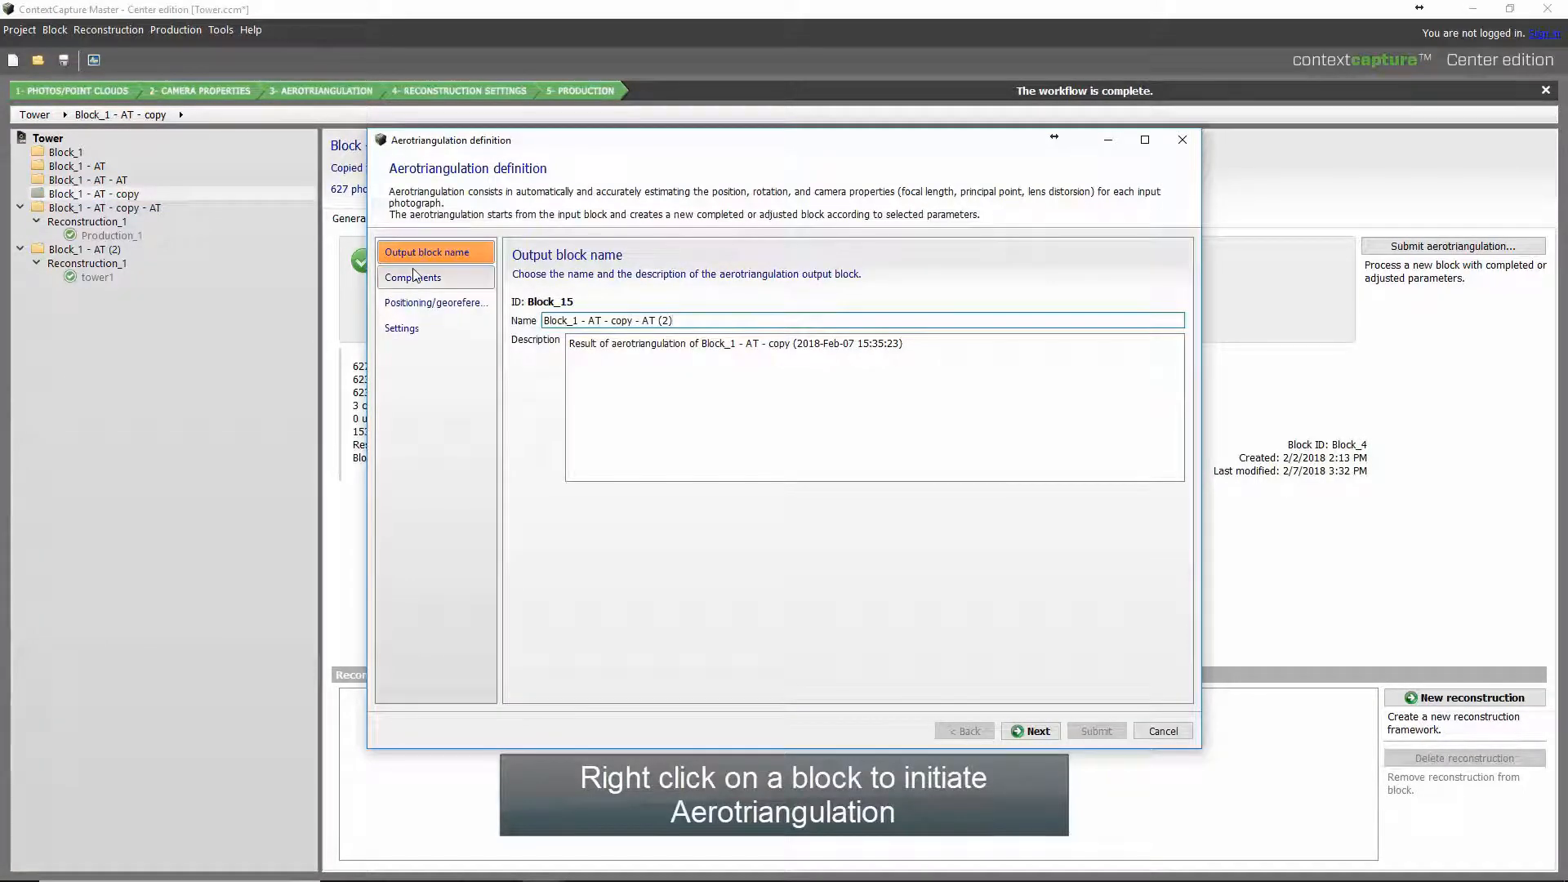
- Show the positioning/georeferencing options, then the estimation settings page
left_click(435, 303)
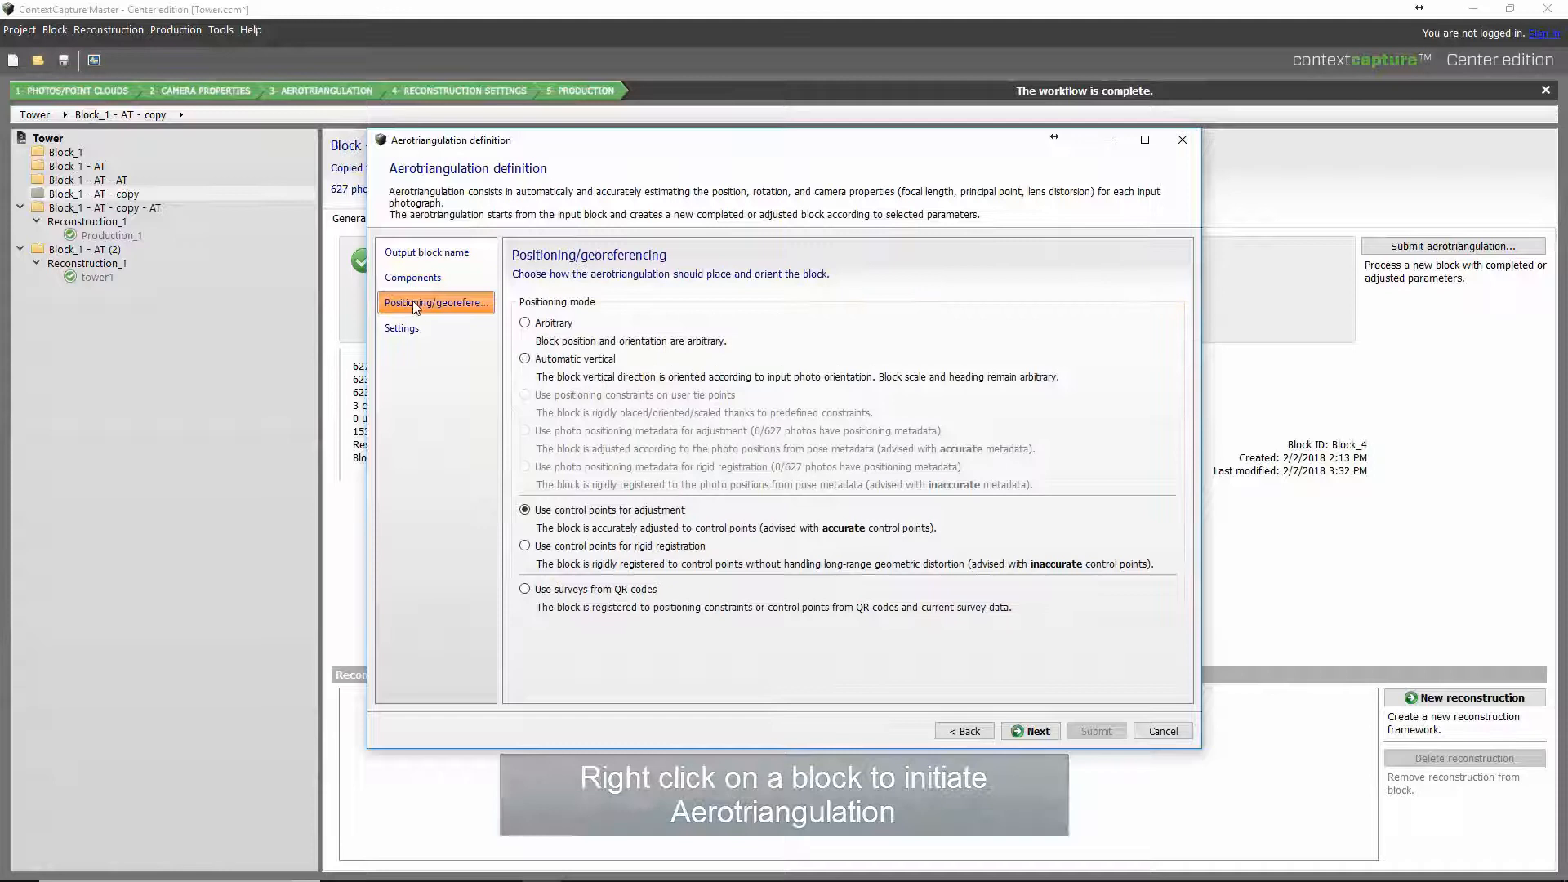
left_click(401, 329)
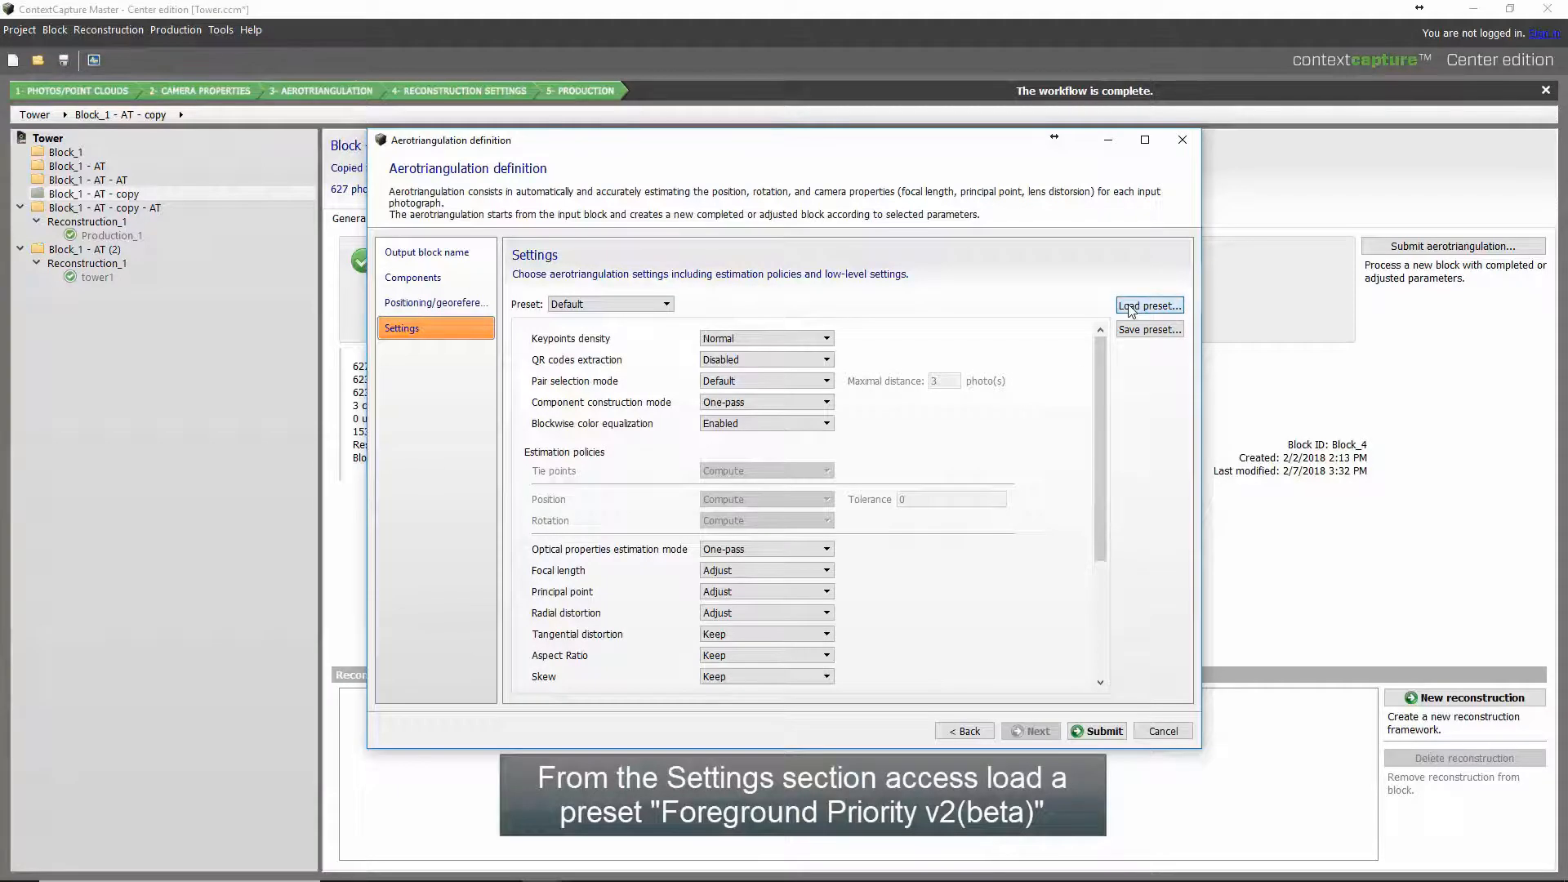
- Load the Foreground Priority v2 (beta).cfg preset from data\Presets\AT into the settings
left_click(1148, 305)
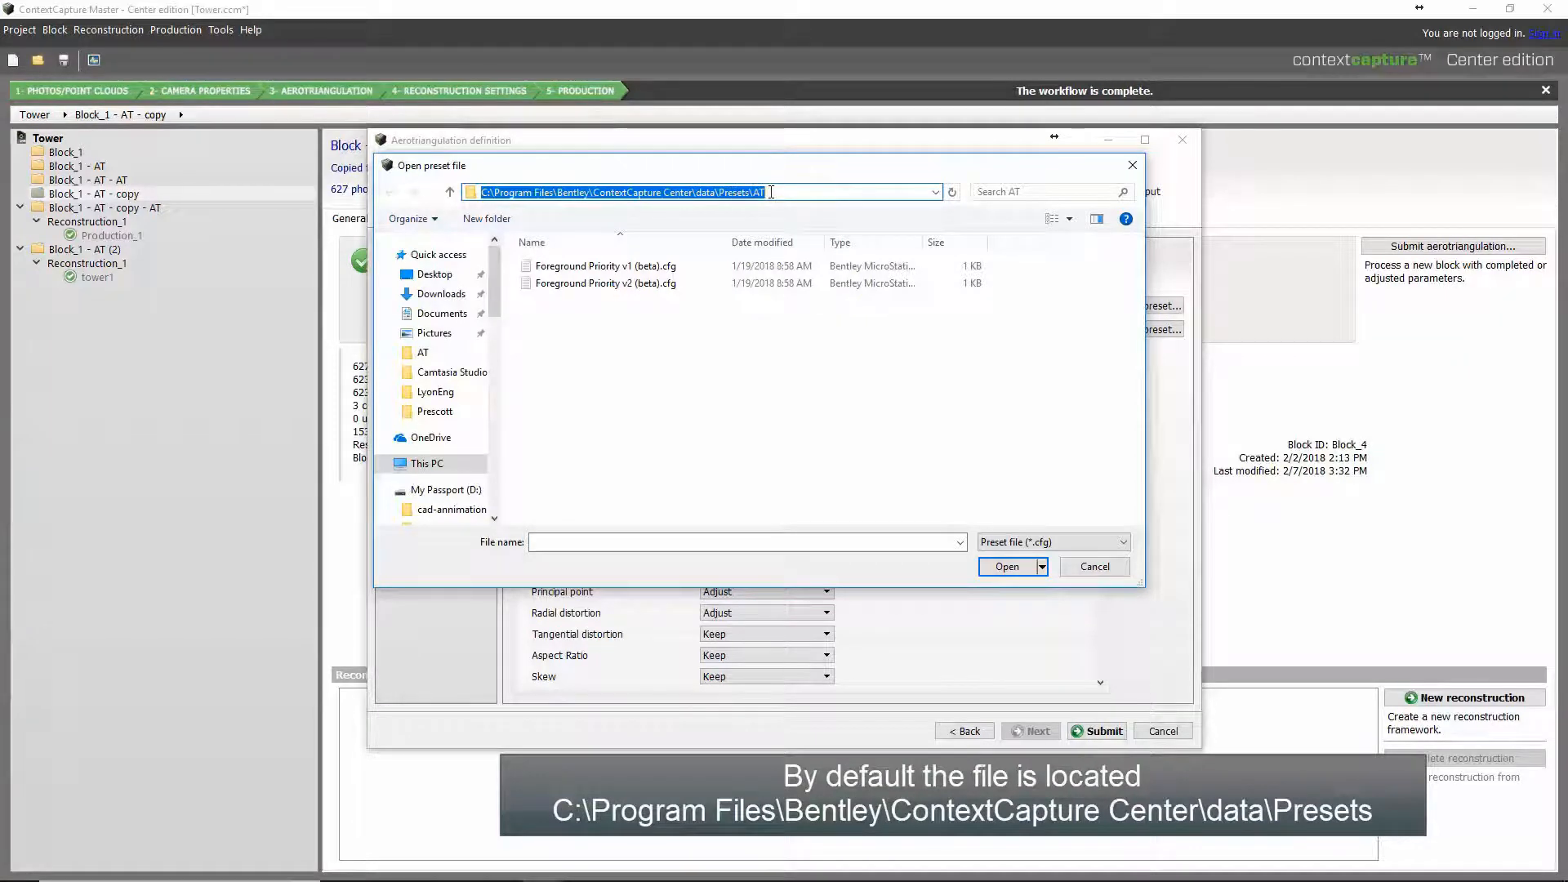
left_click(604, 283)
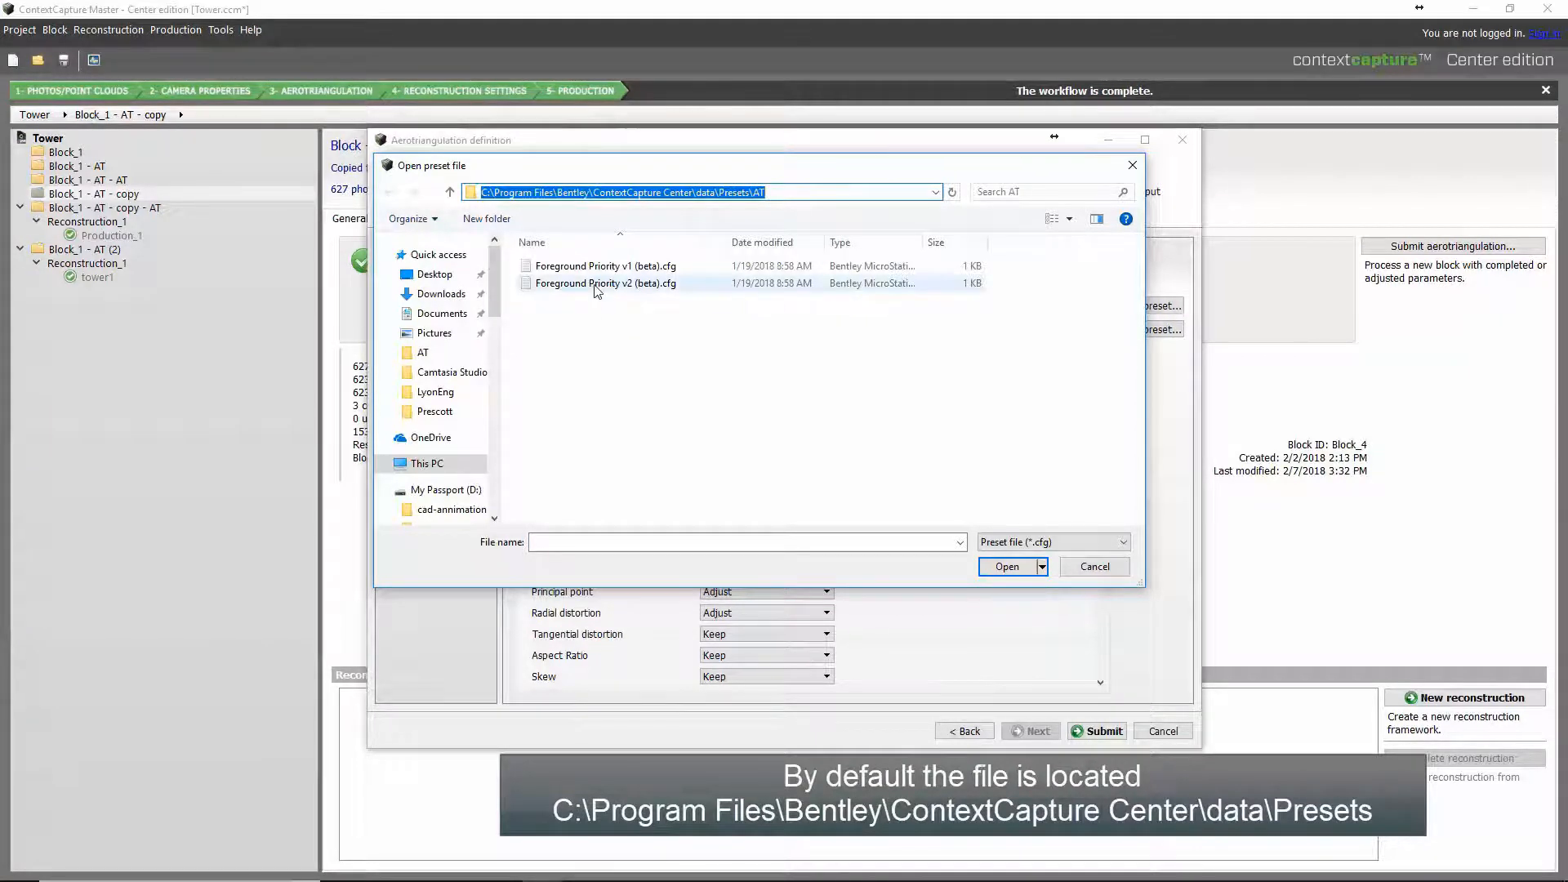
left_click(605, 284)
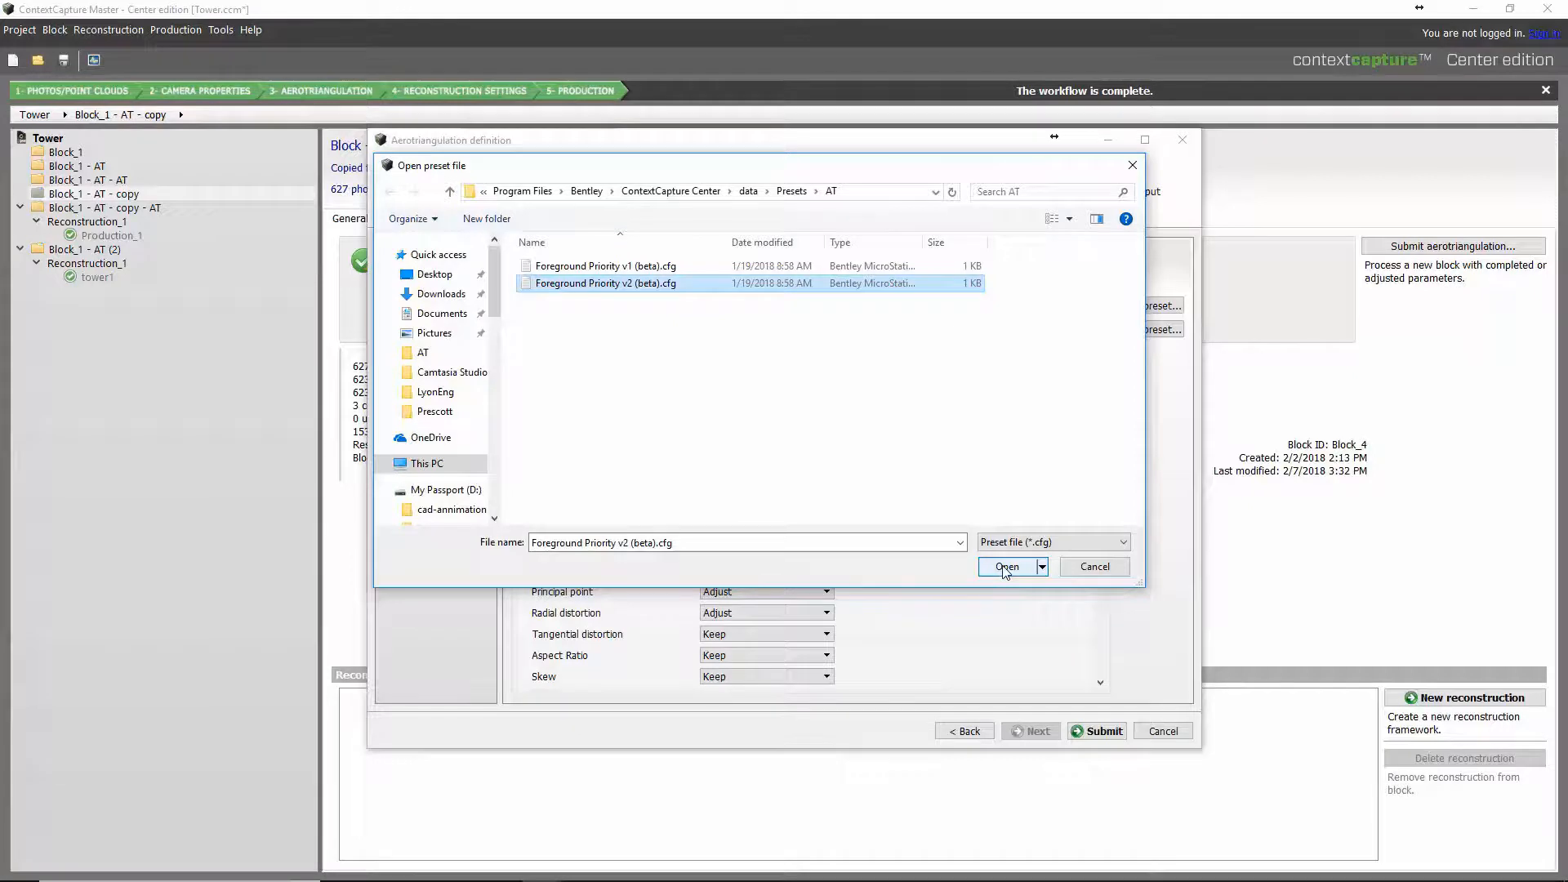
left_click(1007, 567)
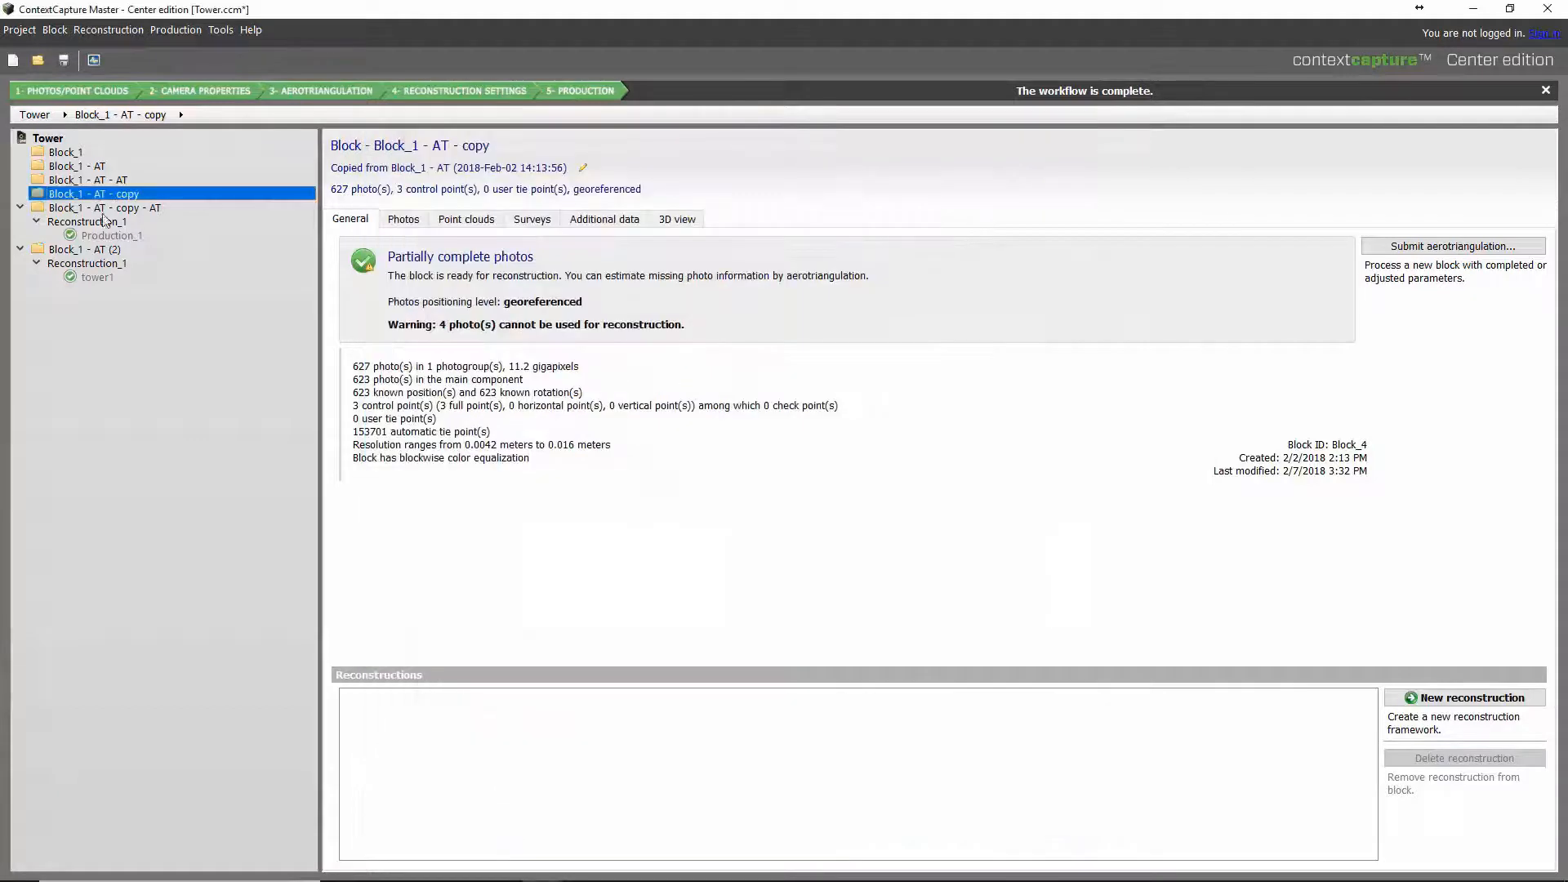
- Confirm Block_1 - AT - copy - AT's low-level settings read Foreground Priority v2 (beta)
left_click(106, 206)
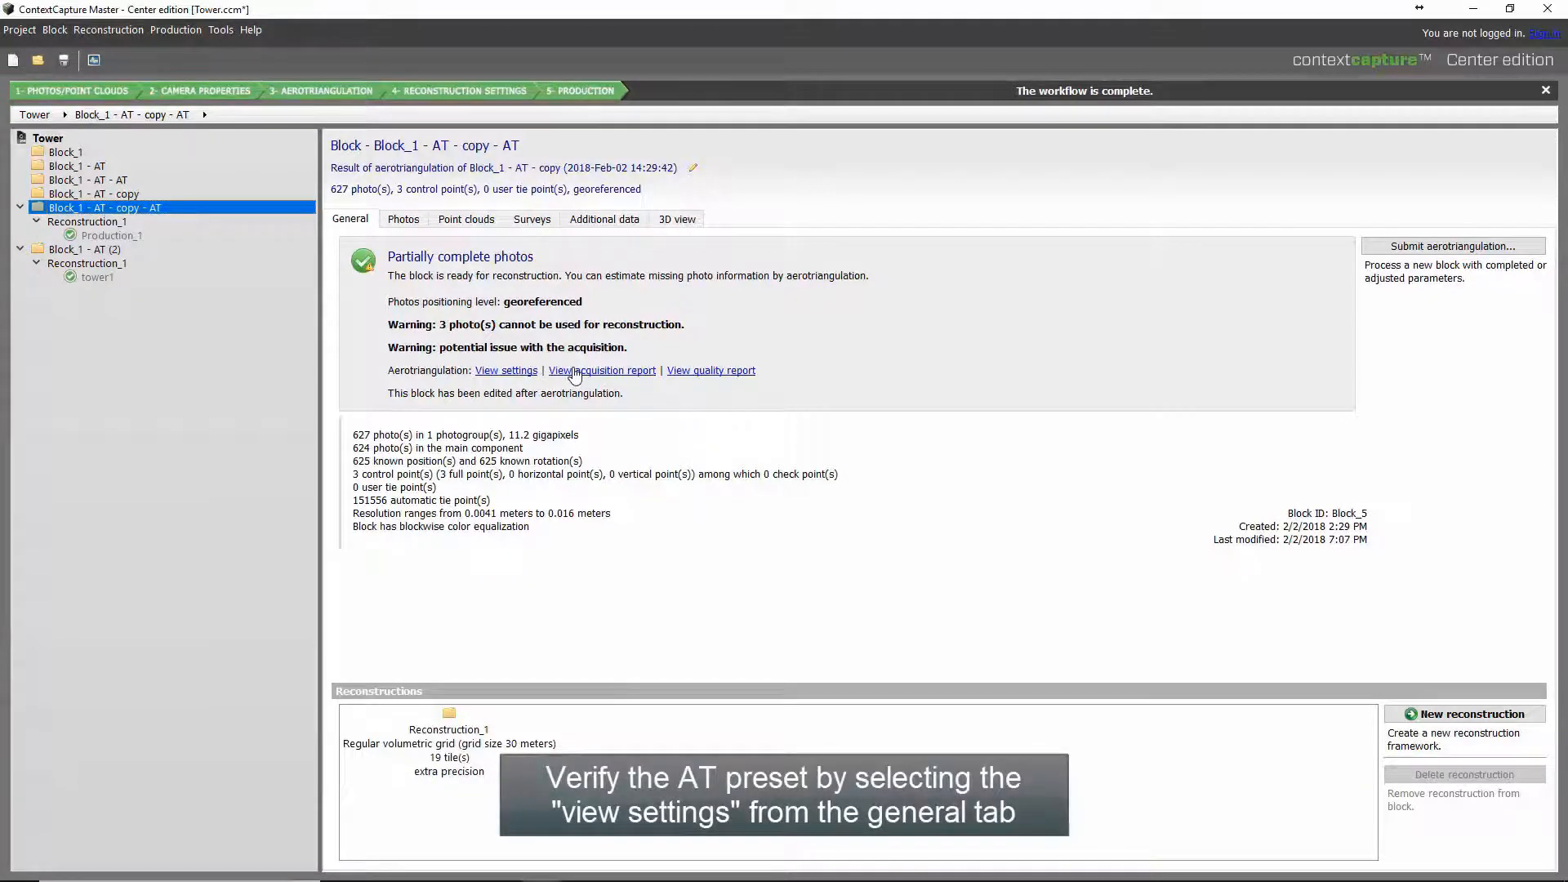
left_click(507, 370)
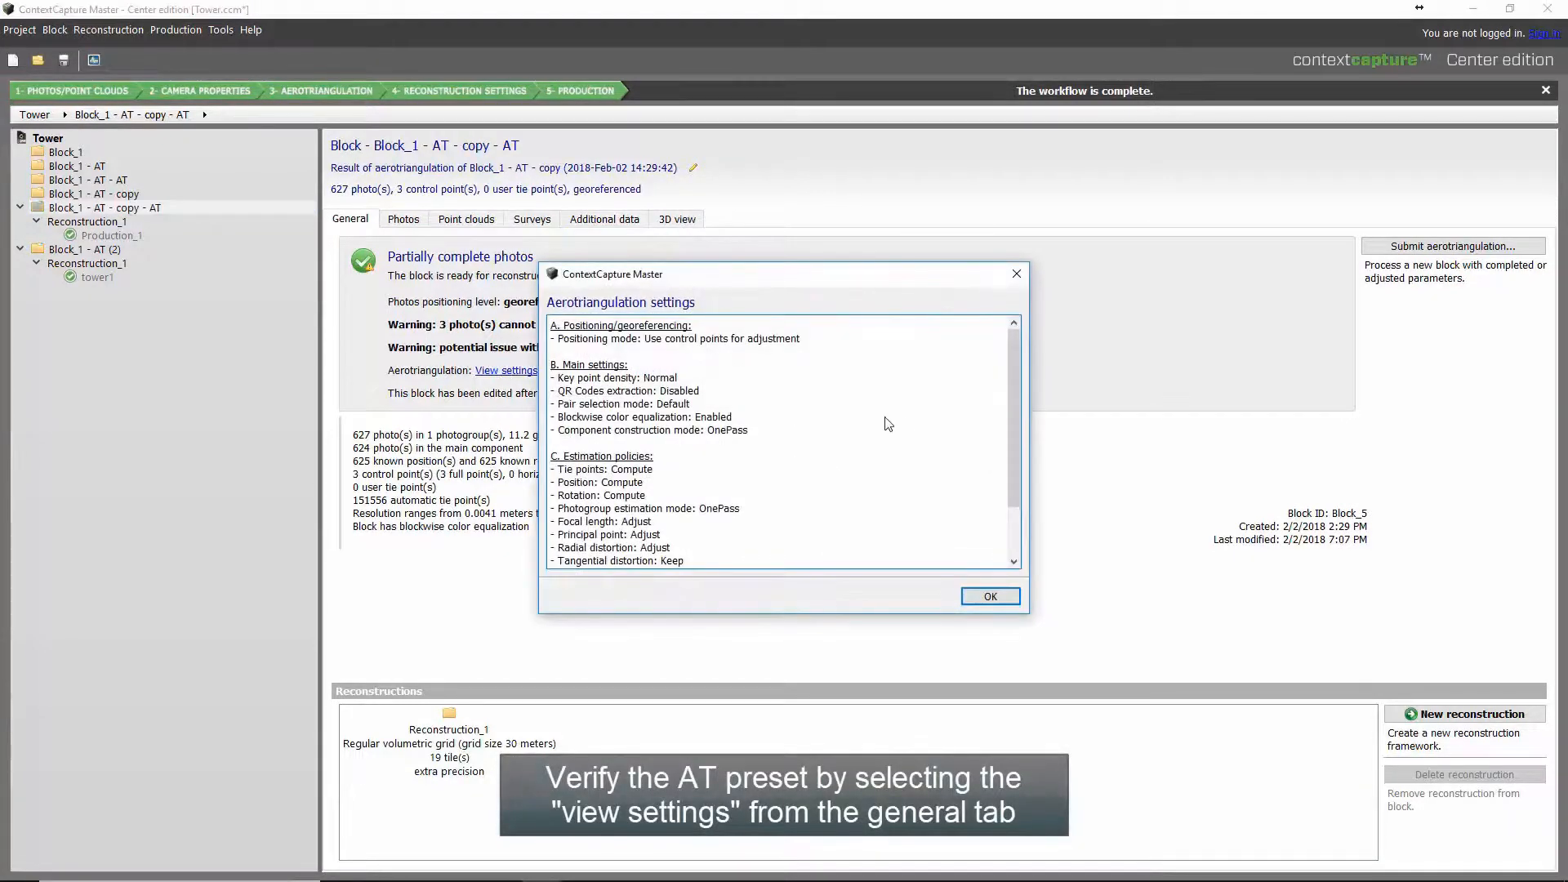
scroll("down", 3)
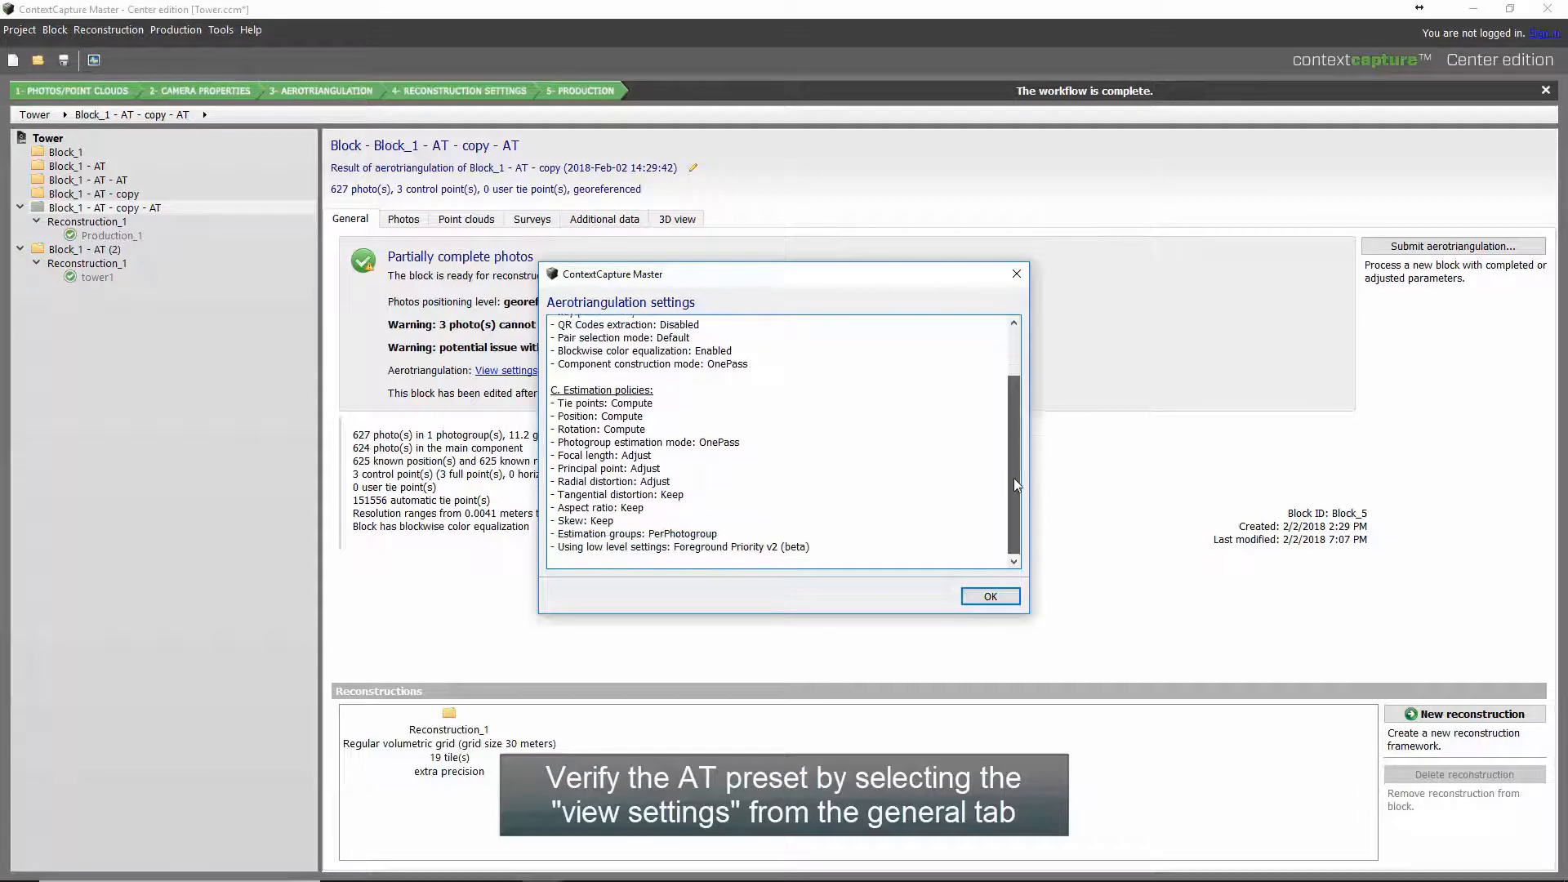